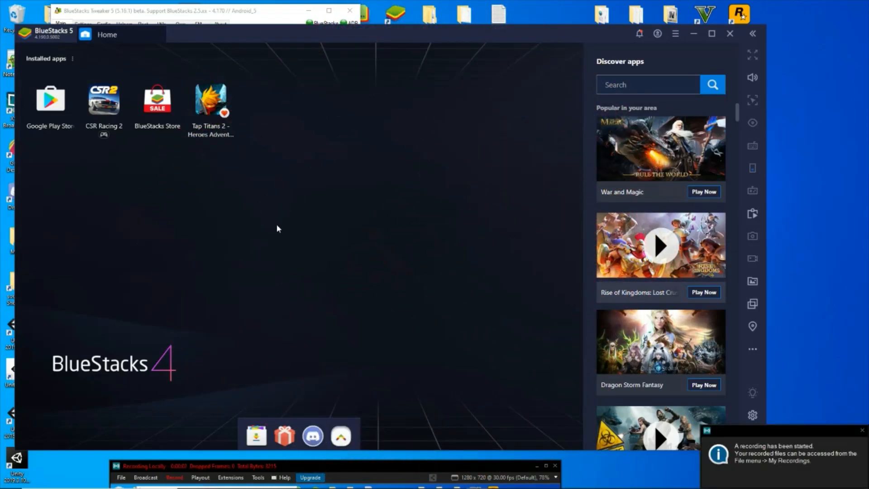
pyautogui.moveTo(319, 228)
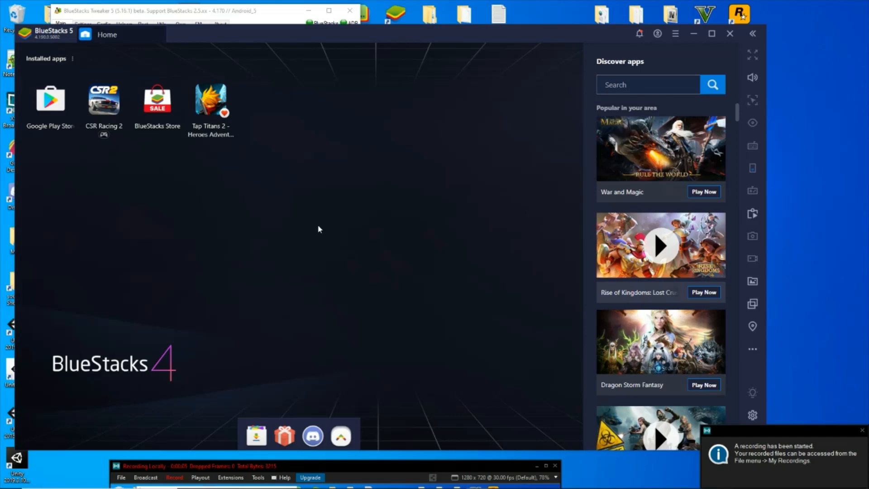
pyautogui.moveTo(216, 178)
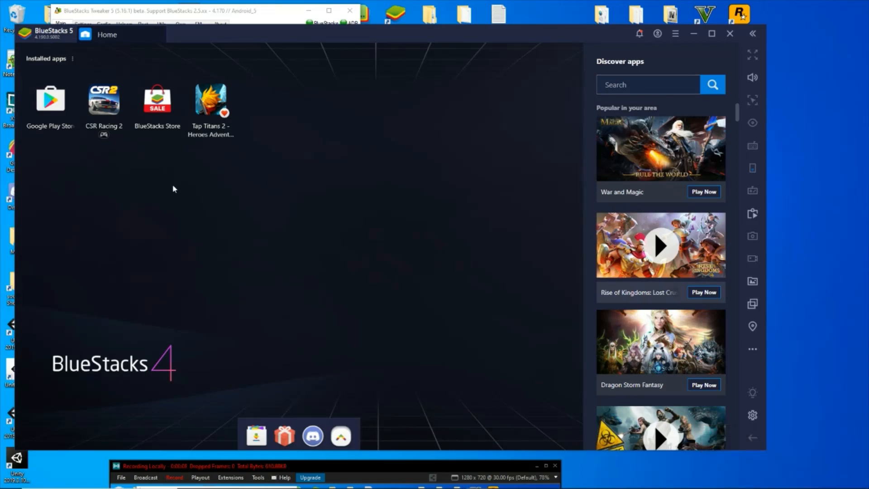
pyautogui.moveTo(133, 144)
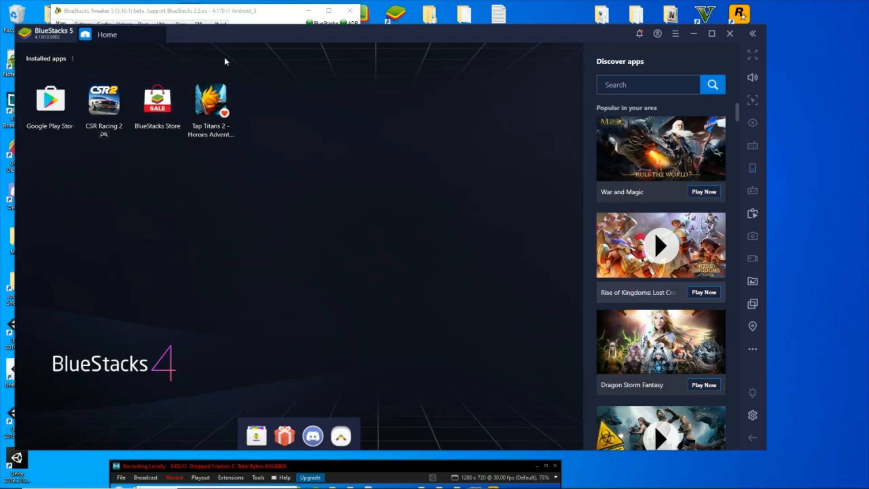
pyautogui.moveTo(186, 211)
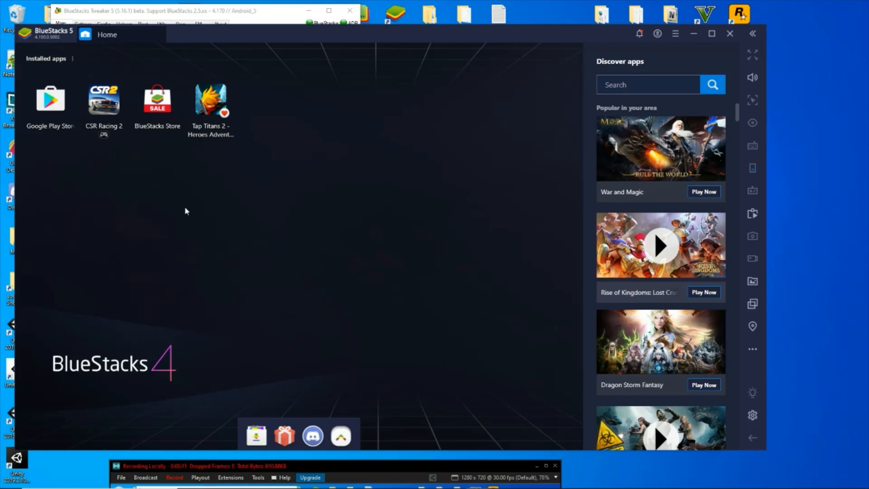
pyautogui.moveTo(409, 255)
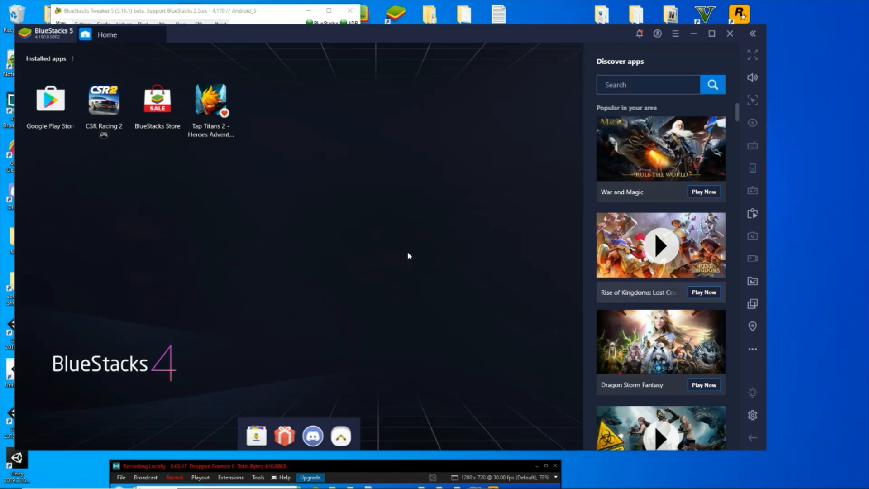
pyautogui.moveTo(248, 212)
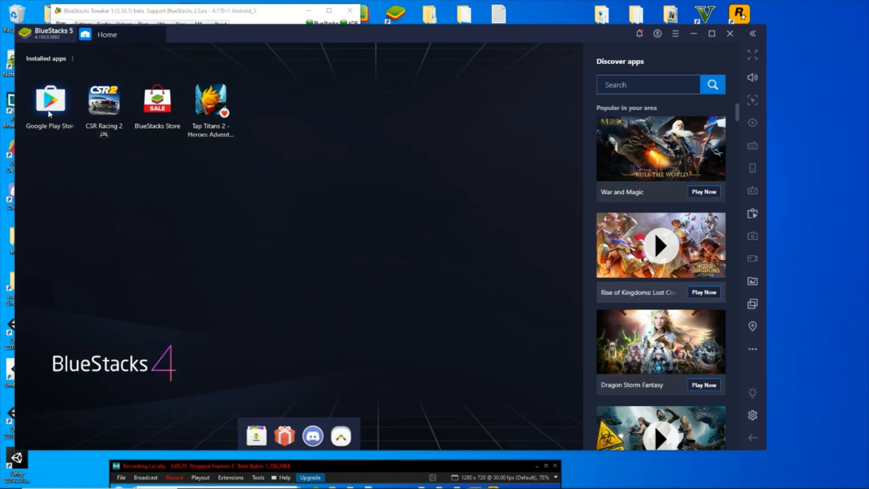
# Step: Find Root Checker in the Play Store via the 'root ch' search and install it, skipping payment setup
pyautogui.click(49, 99)
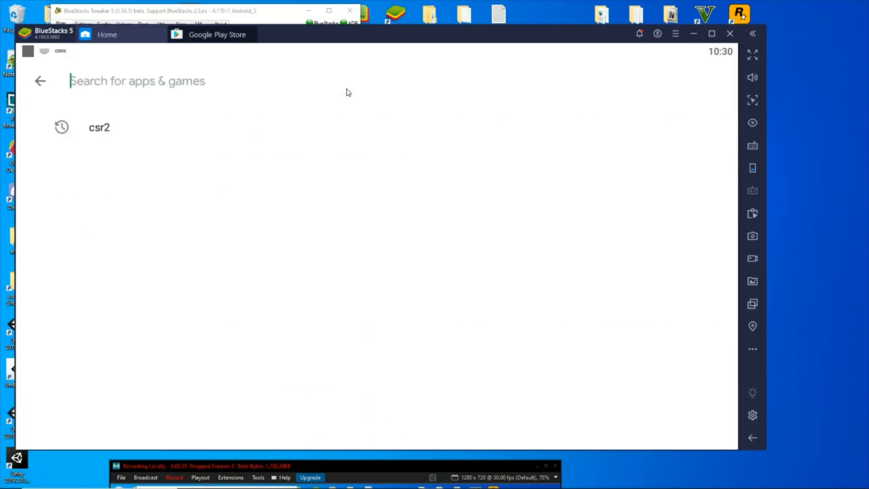
pyautogui.write('root ch')
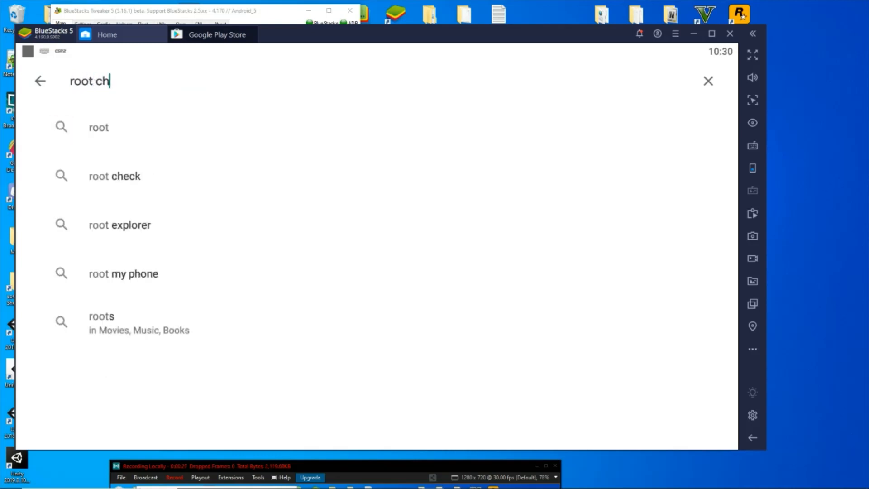
pyautogui.click(114, 176)
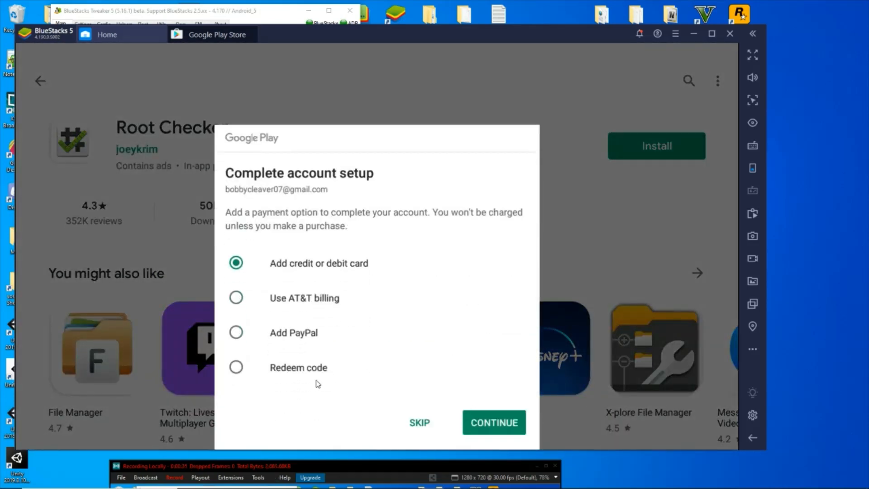
pyautogui.click(419, 423)
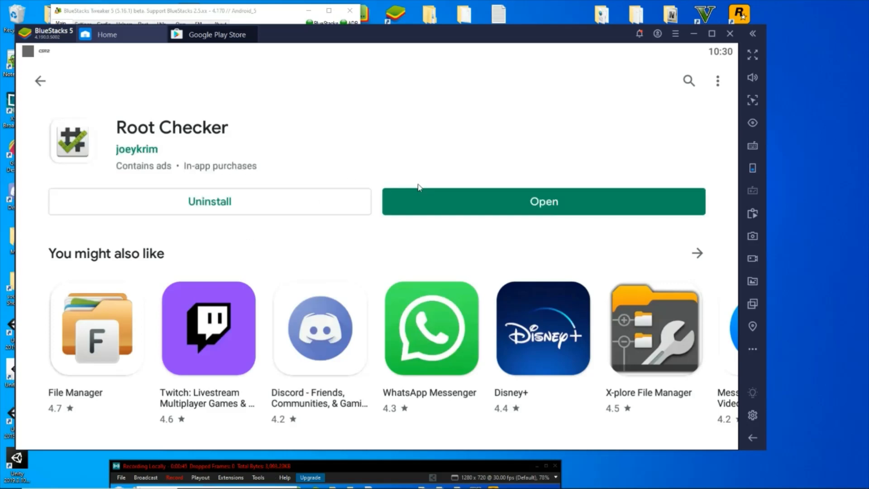
# Step: Launch Root Checker Basic, accept the disclaimer and intro, and run Verify Root
pyautogui.click(542, 201)
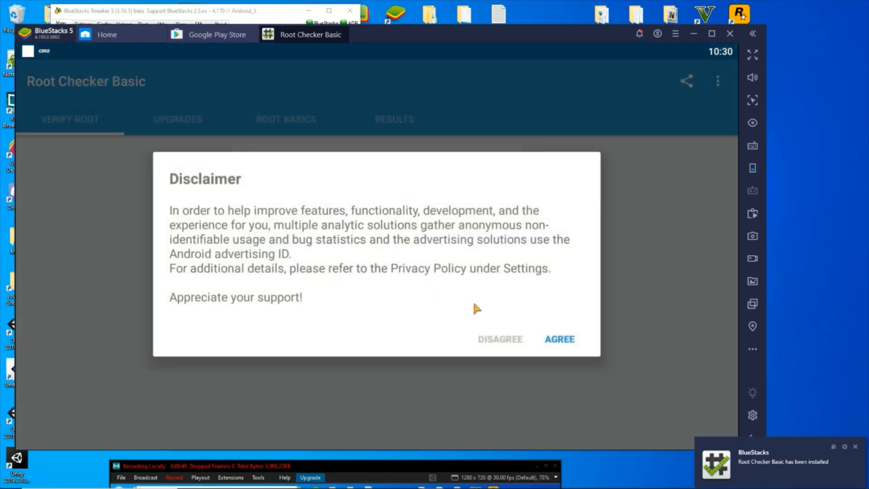
pyautogui.click(559, 339)
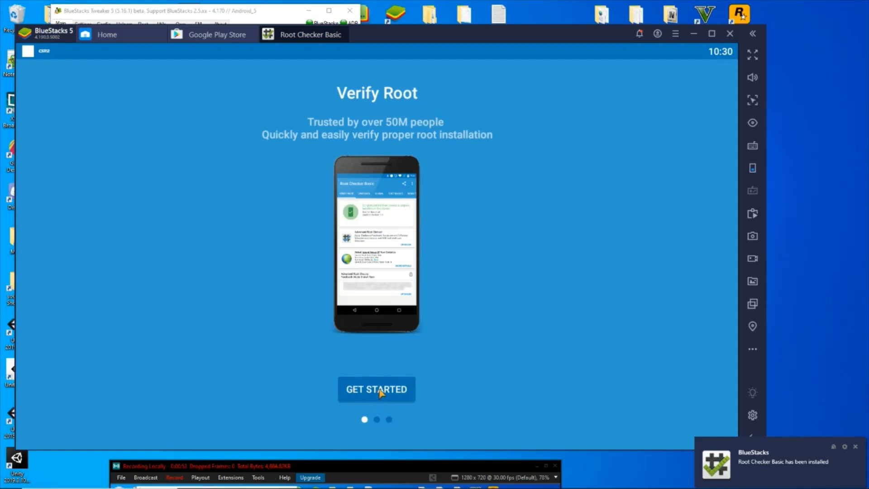
pyautogui.click(376, 389)
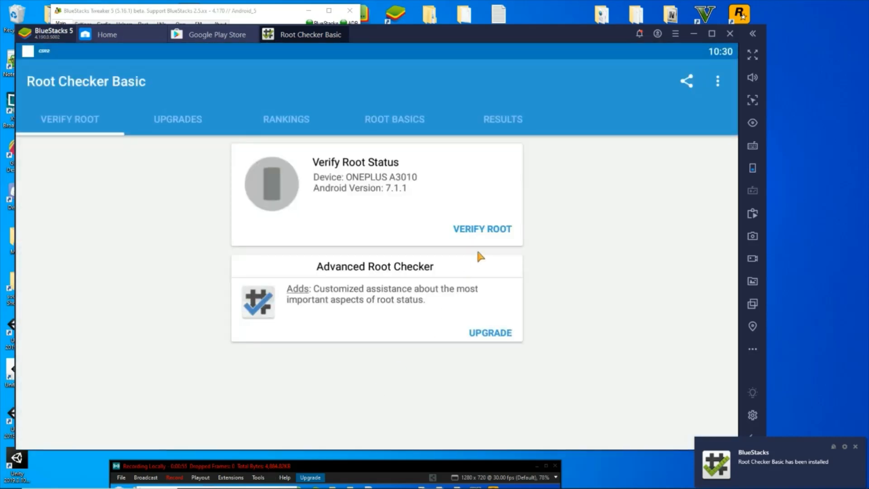
pyautogui.click(482, 229)
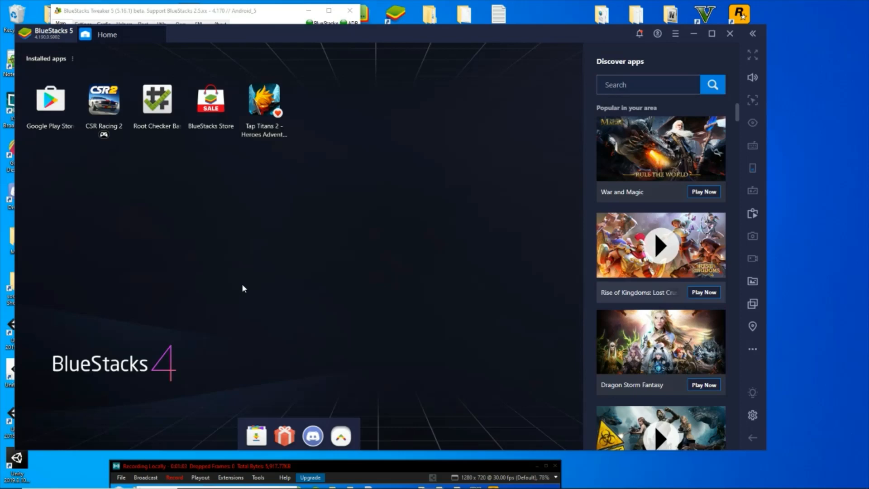
pyautogui.moveTo(187, 15)
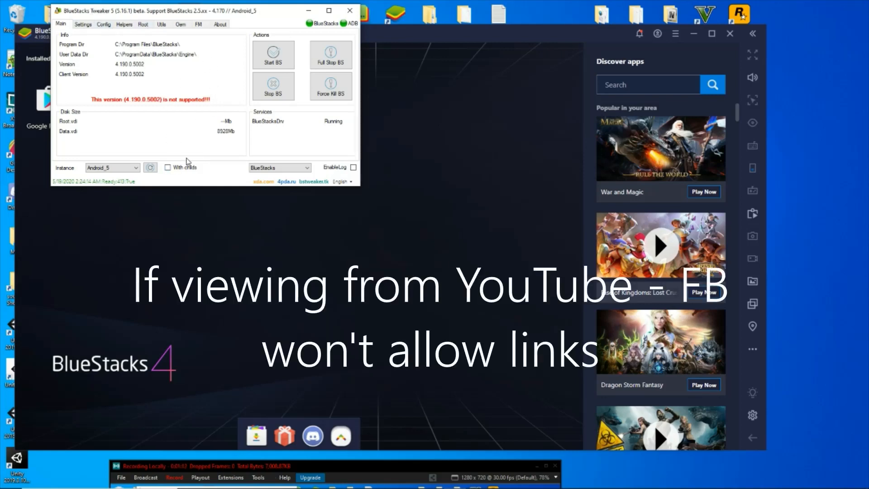
pyautogui.moveTo(71, 37)
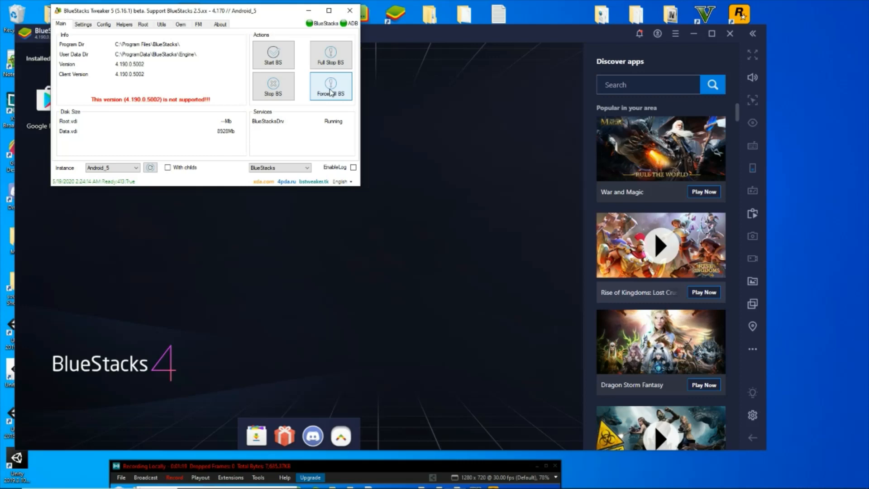
# Step: Force-kill the running BlueStacks emulator from the Tweaker's Main tab
pyautogui.click(330, 87)
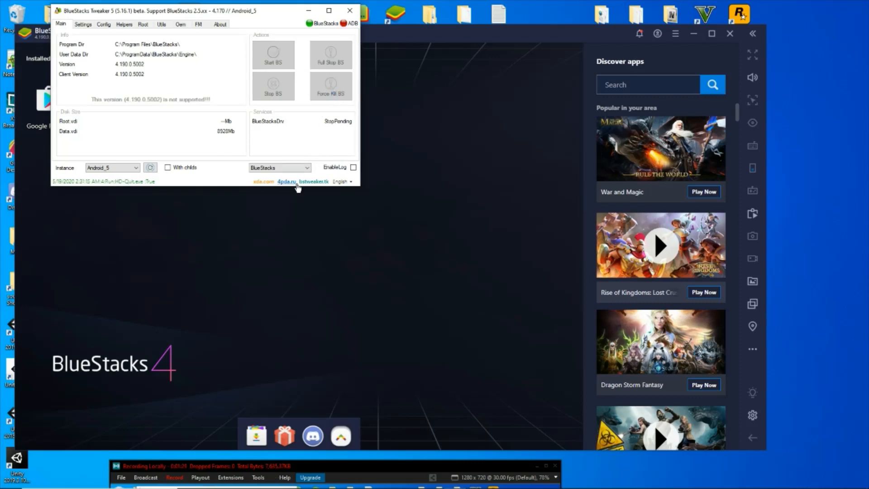
pyautogui.moveTo(314, 244)
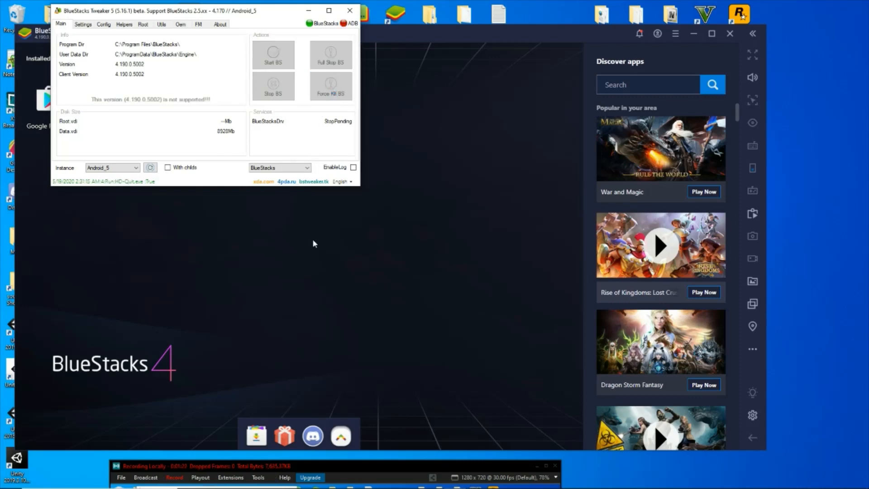
pyautogui.moveTo(449, 215)
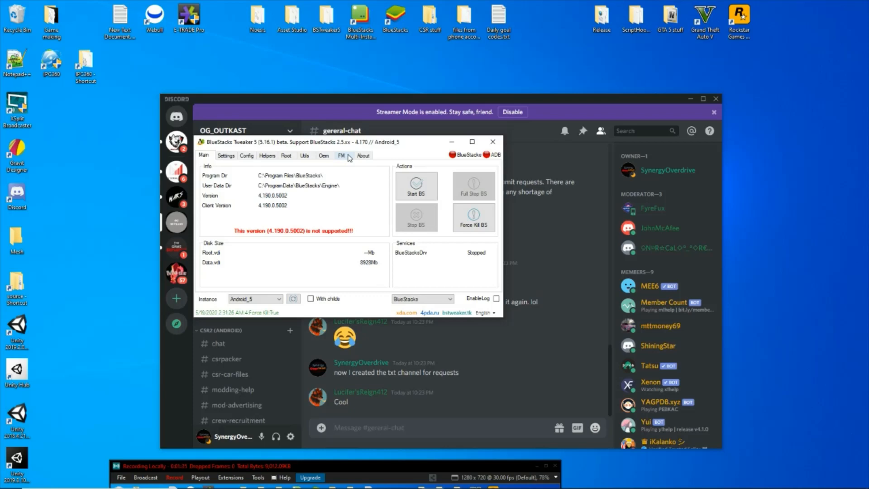
# Step: Run the Root tab's Unlock on the stopped emulator so its system can be rooted
pyautogui.click(342, 155)
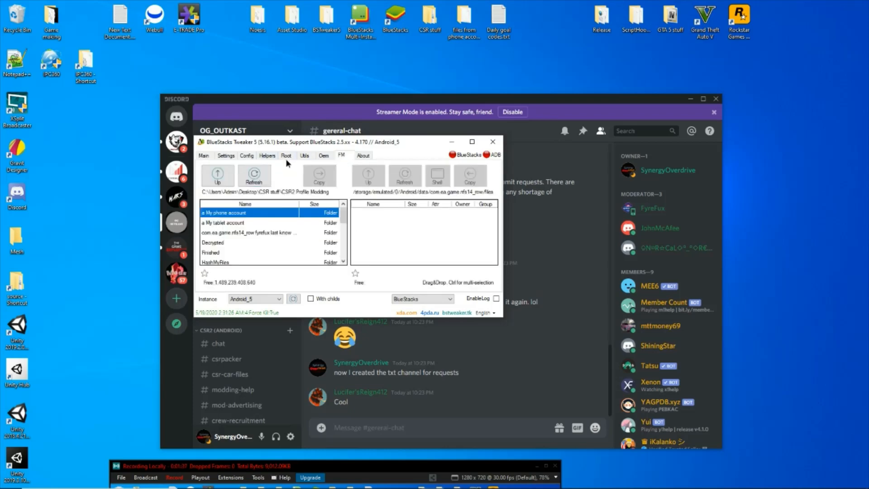
pyautogui.click(286, 155)
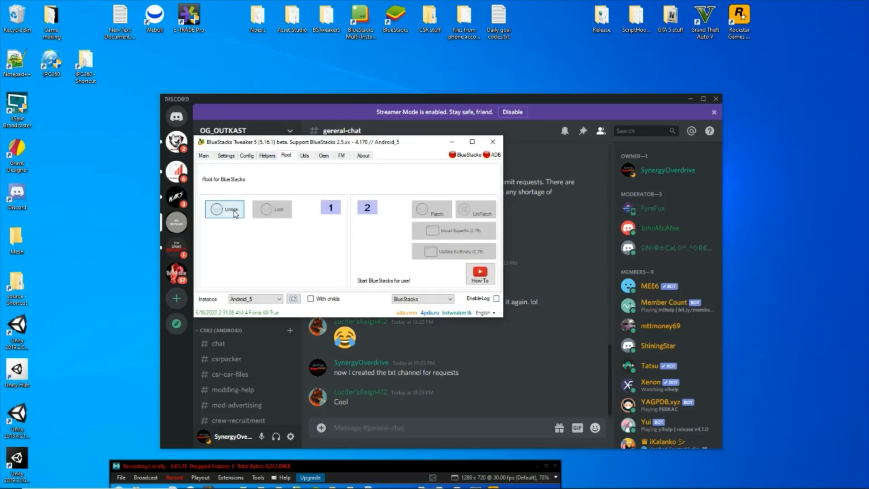
pyautogui.click(225, 209)
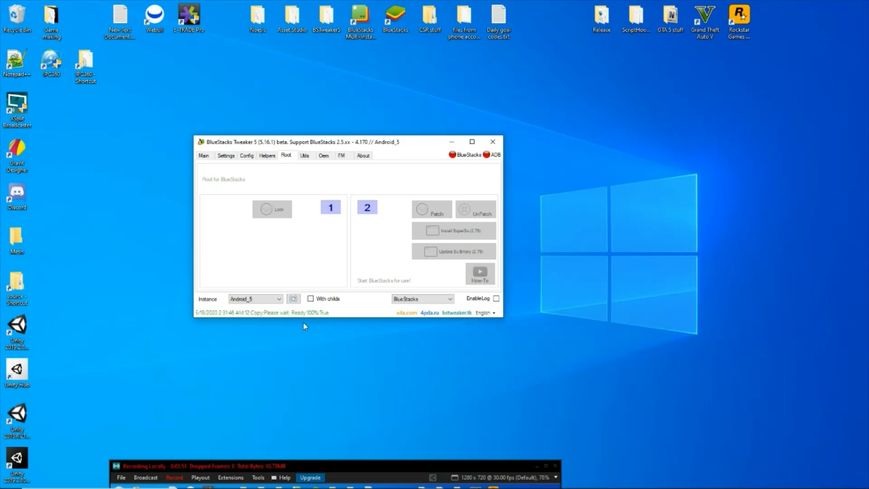
pyautogui.moveTo(429, 246)
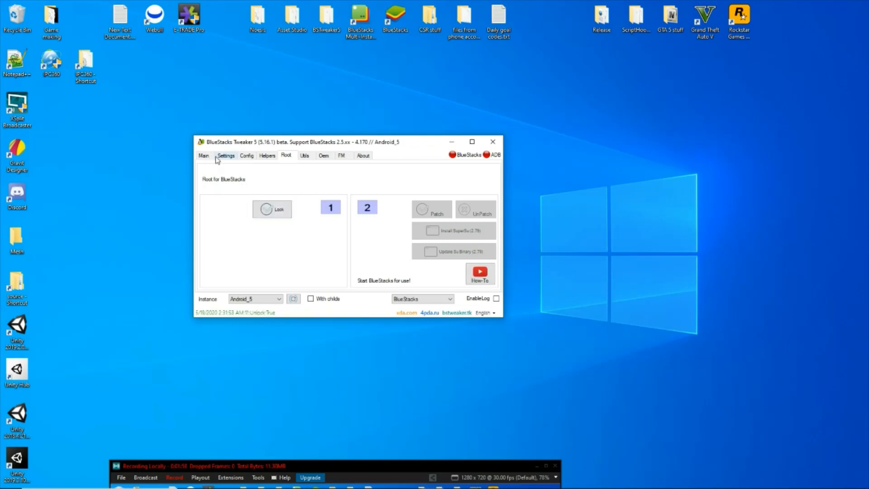
# Step: Start BlueStacks again from the Tweaker's Main tab
pyautogui.click(204, 155)
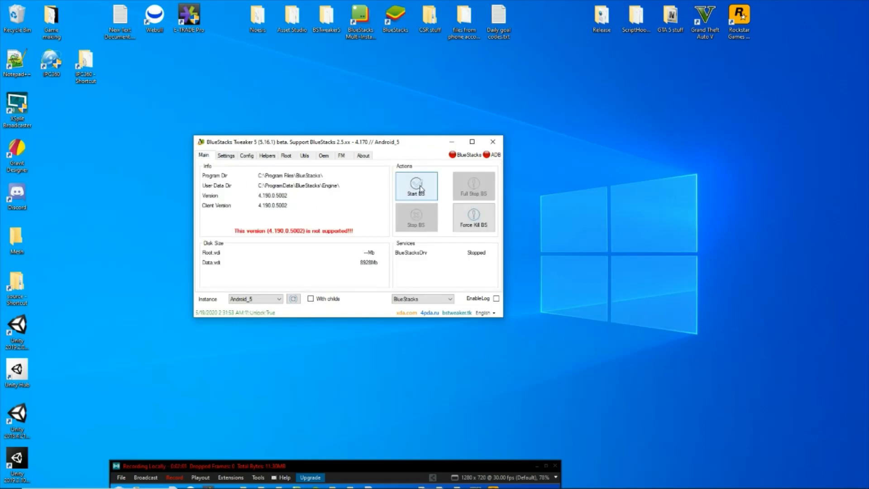
pyautogui.click(416, 185)
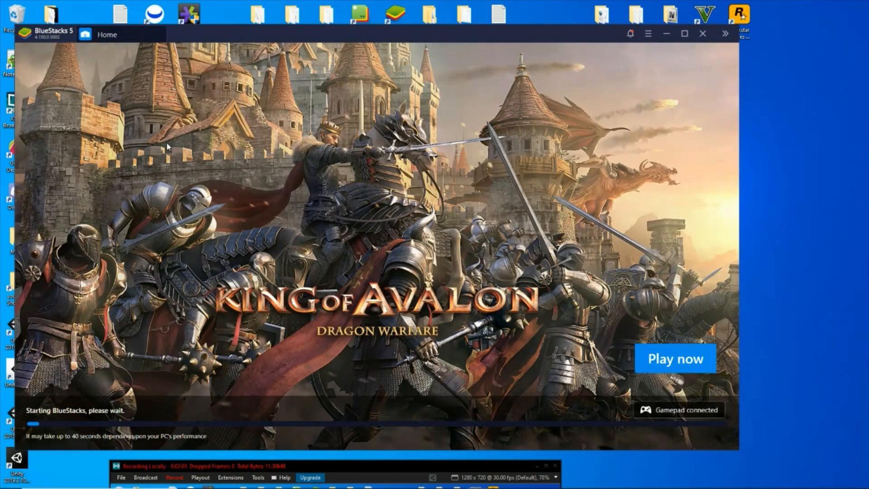
pyautogui.moveTo(289, 357)
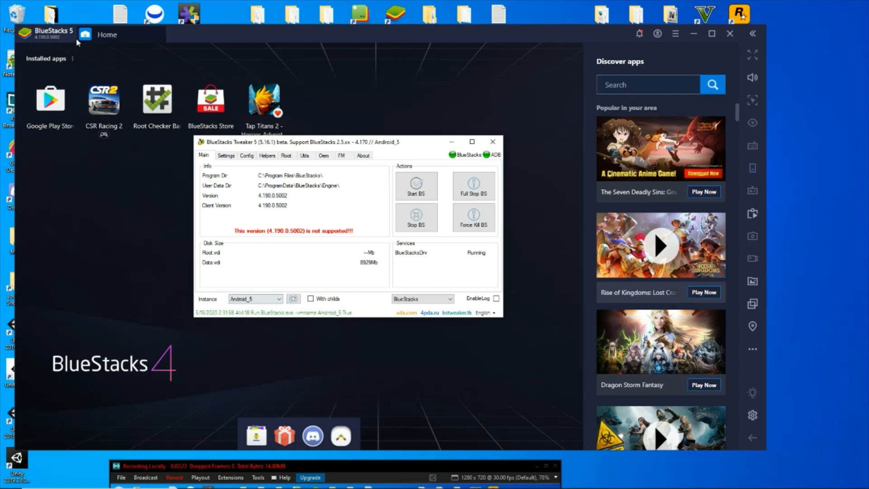
pyautogui.moveTo(374, 366)
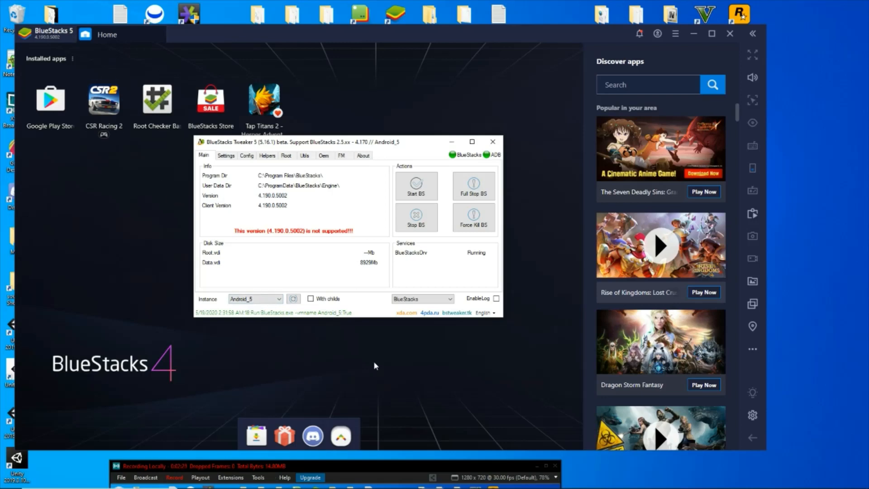
# Step: Patch the emulator for root, install SuperSU and update its su binary from the Root tab
pyautogui.moveTo(350, 142); pyautogui.dragTo(294, 119)
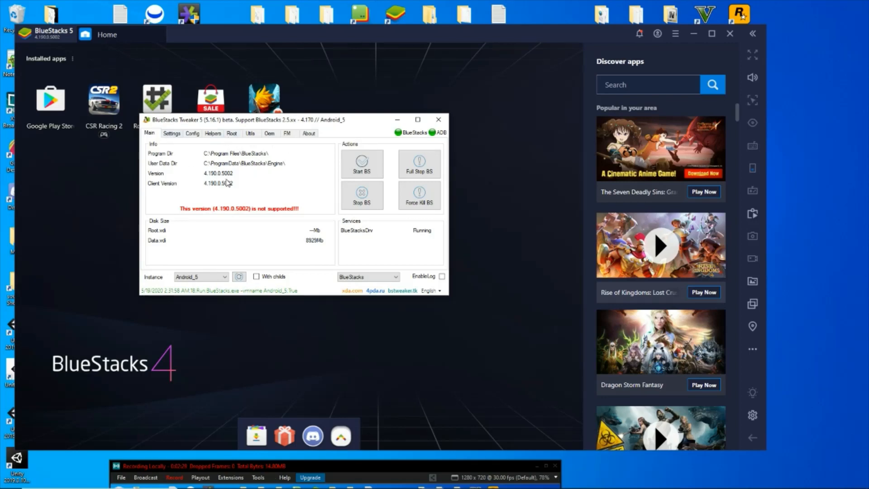
pyautogui.click(232, 133)
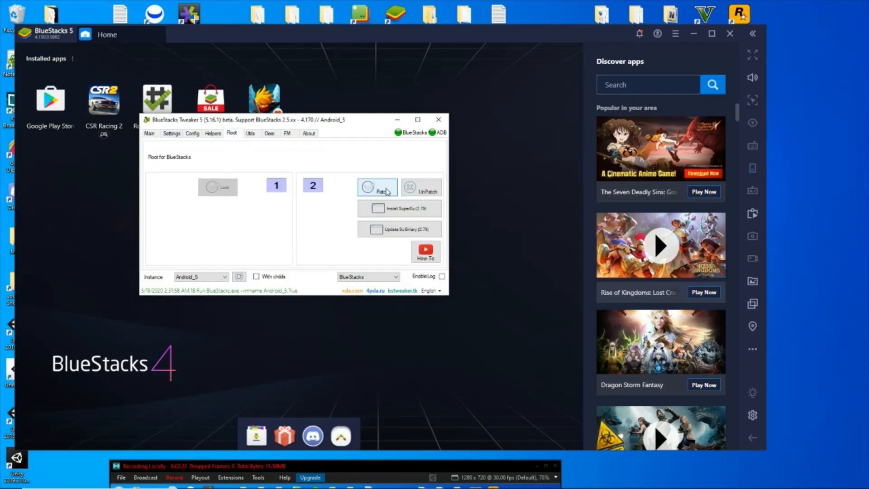
pyautogui.click(377, 187)
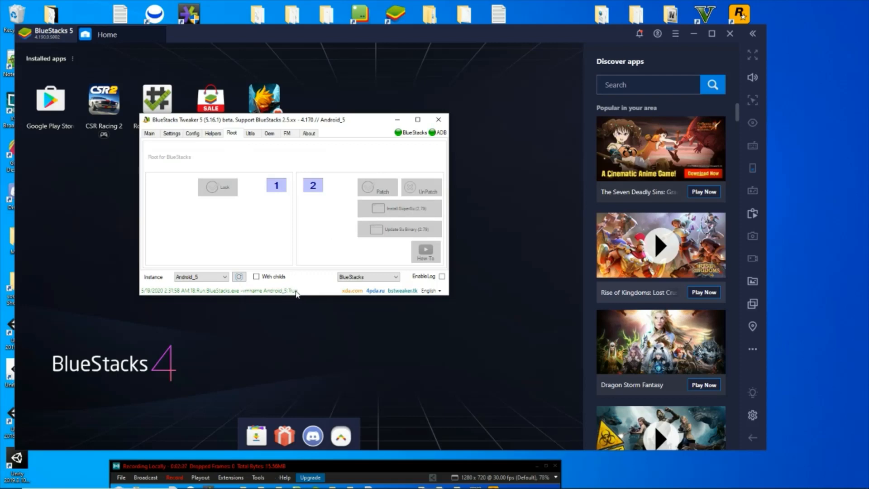
pyautogui.click(377, 186)
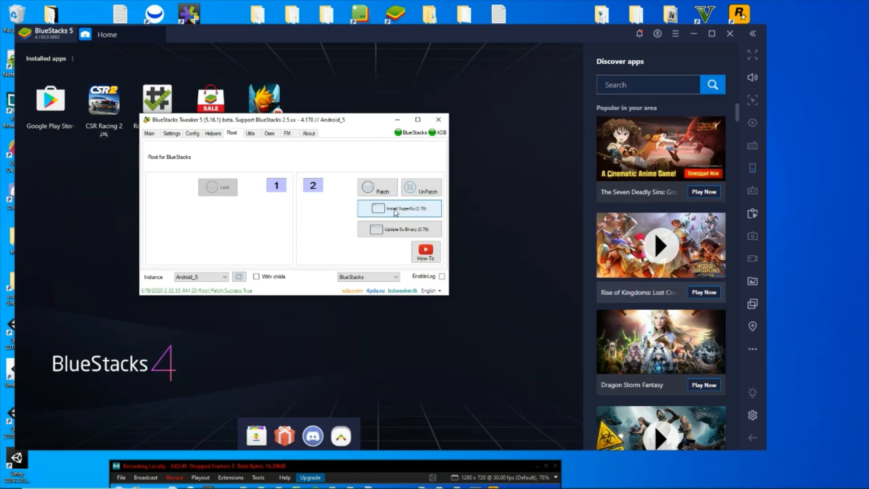
pyautogui.click(399, 208)
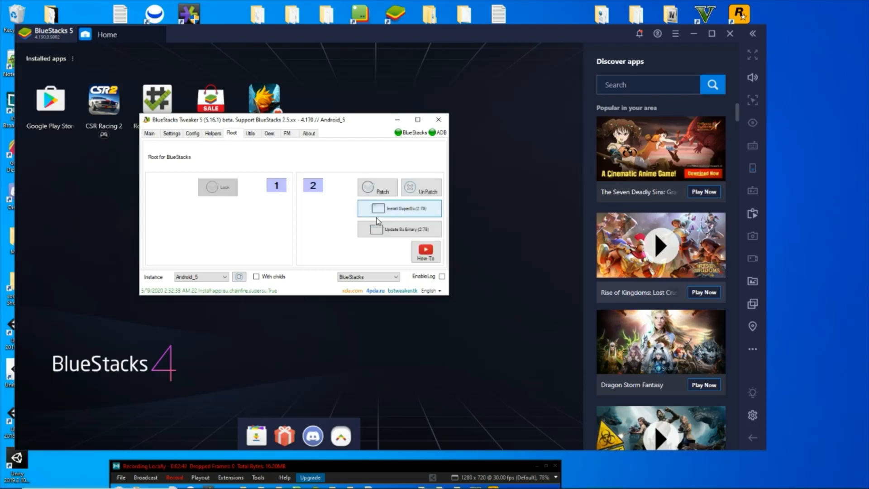
pyautogui.click(400, 208)
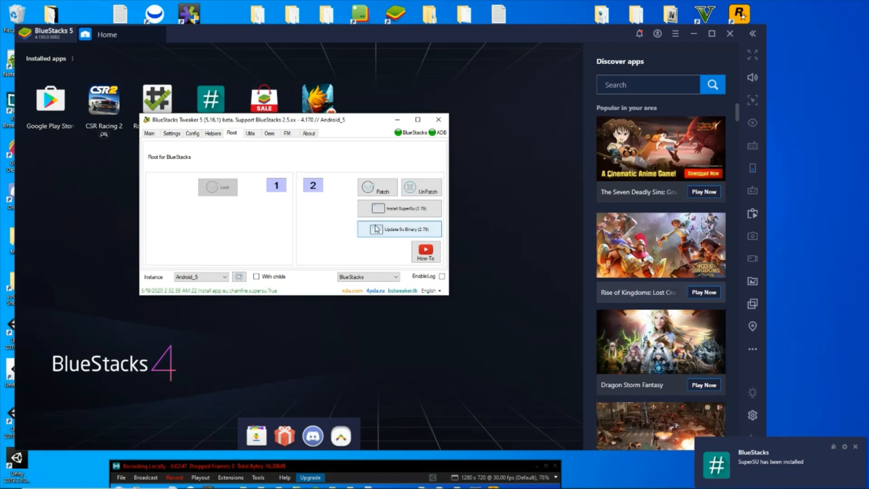
pyautogui.click(400, 229)
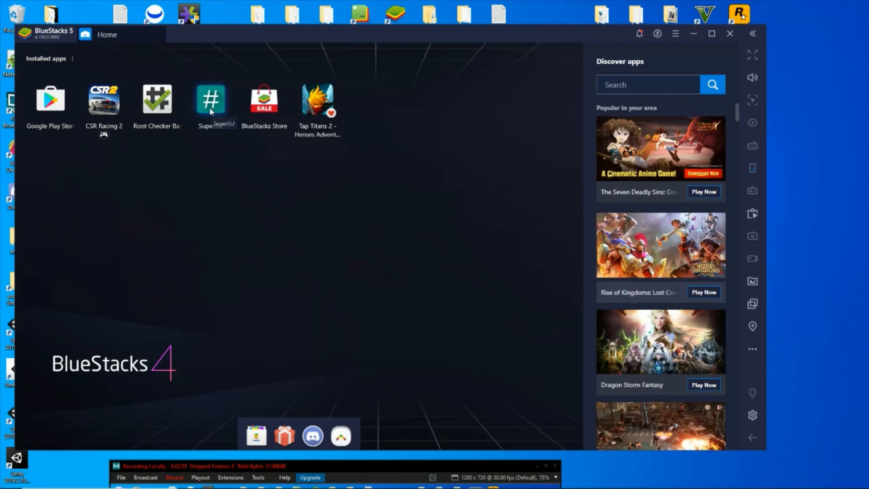
# Step: Close BlueStacks and relaunch the BlueStacks 5 instance from the multi-instance manager
pyautogui.click(730, 34)
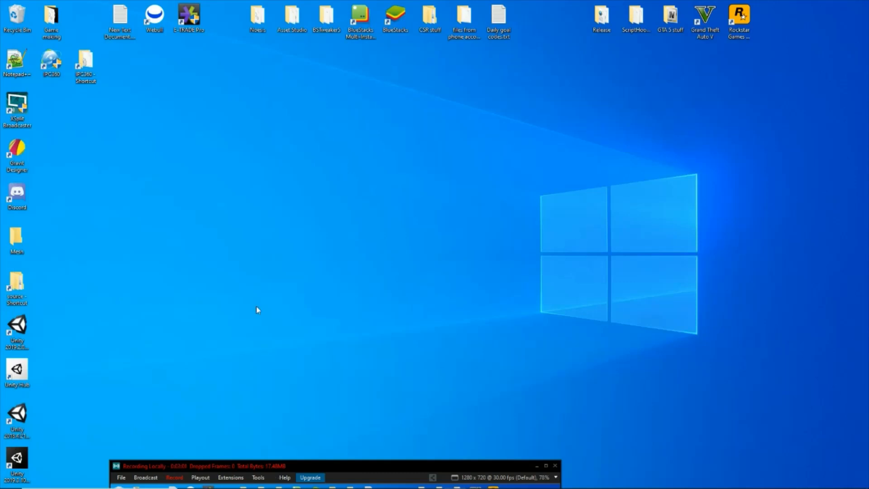
pyautogui.moveTo(280, 151)
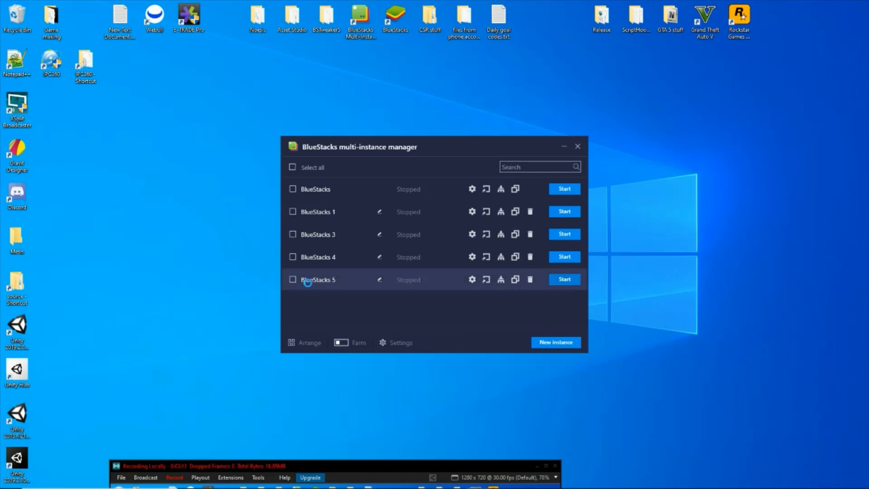
pyautogui.click(564, 279)
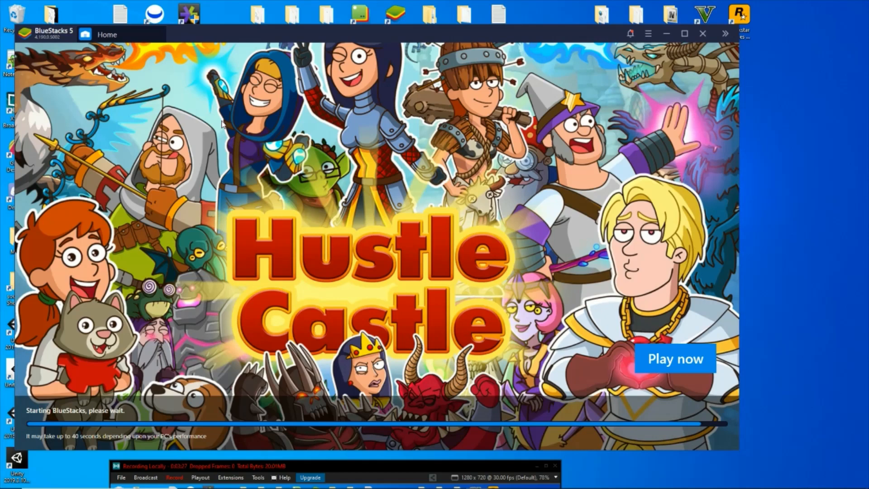
pyautogui.moveTo(263, 252)
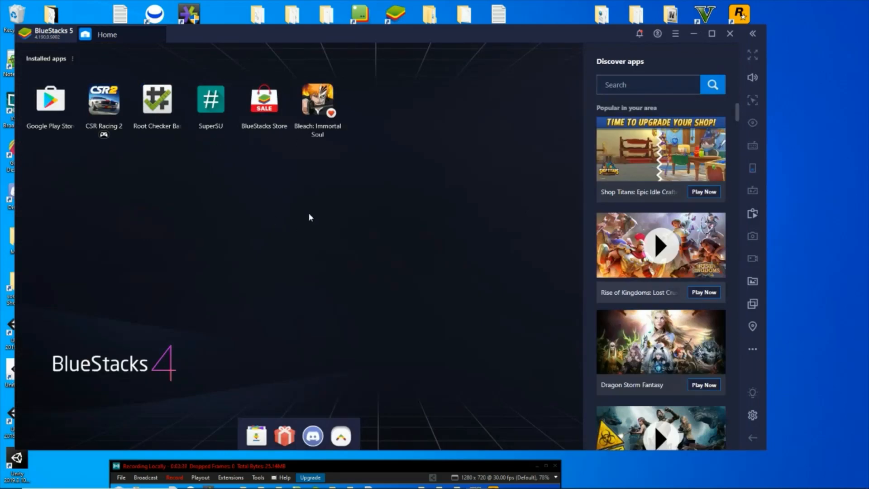
pyautogui.moveTo(179, 115)
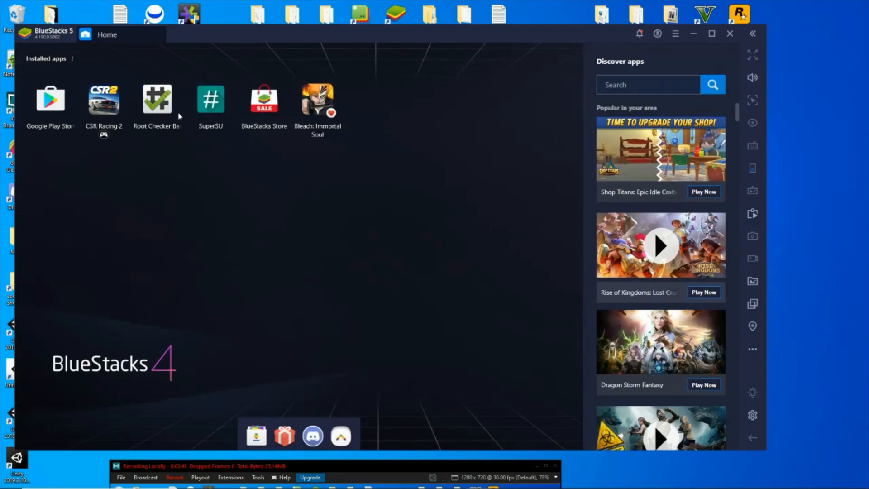
# Step: Verify root in Root Checker Basic and grant the SuperSU superuser request
pyautogui.doubleClick(157, 99)
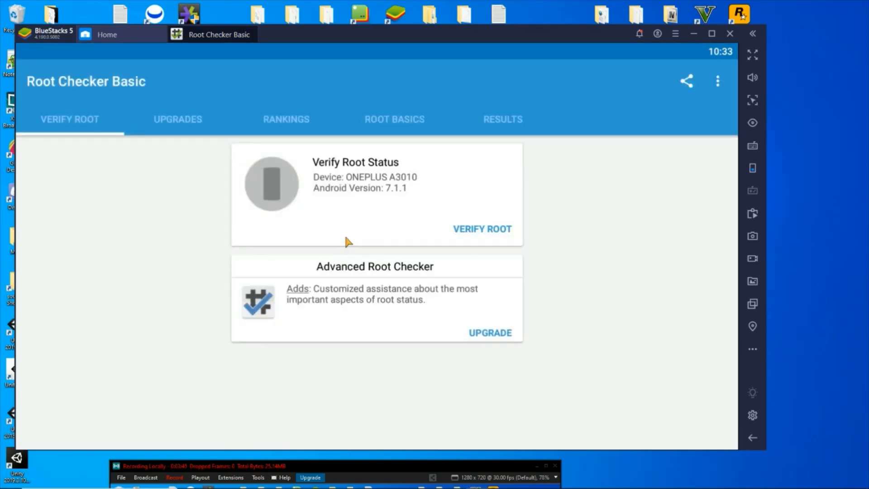
pyautogui.click(481, 229)
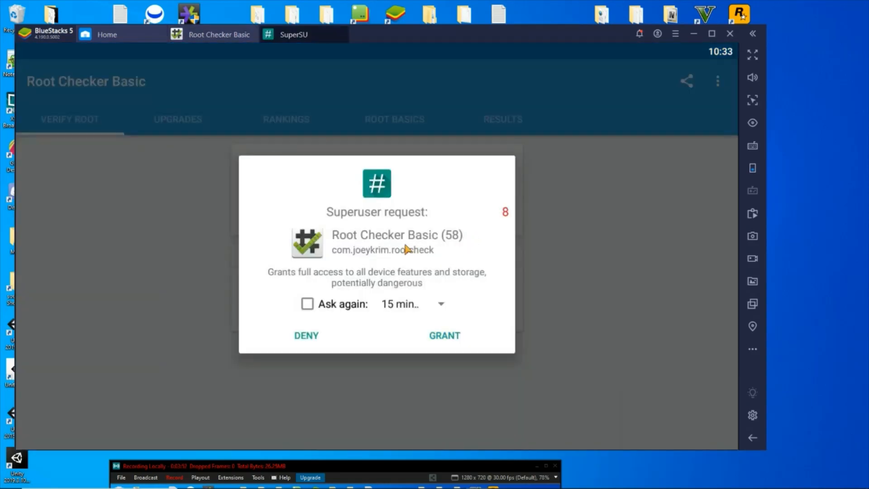
pyautogui.click(444, 335)
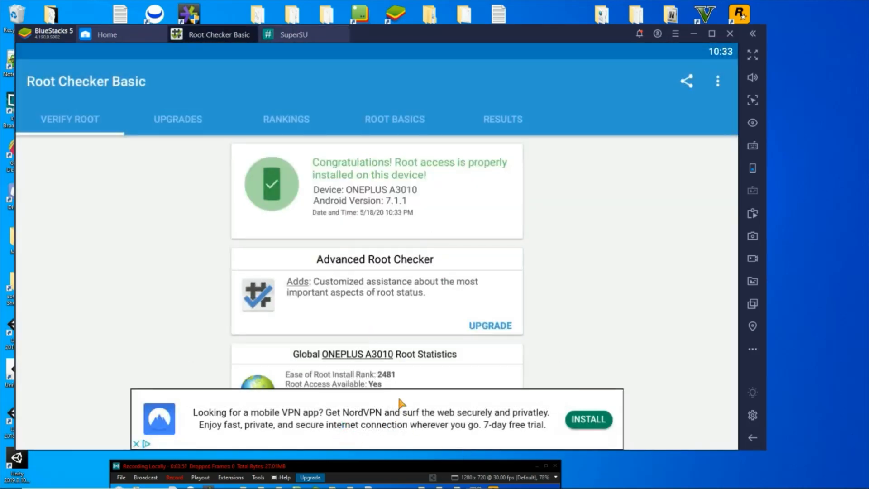
pyautogui.moveTo(431, 325)
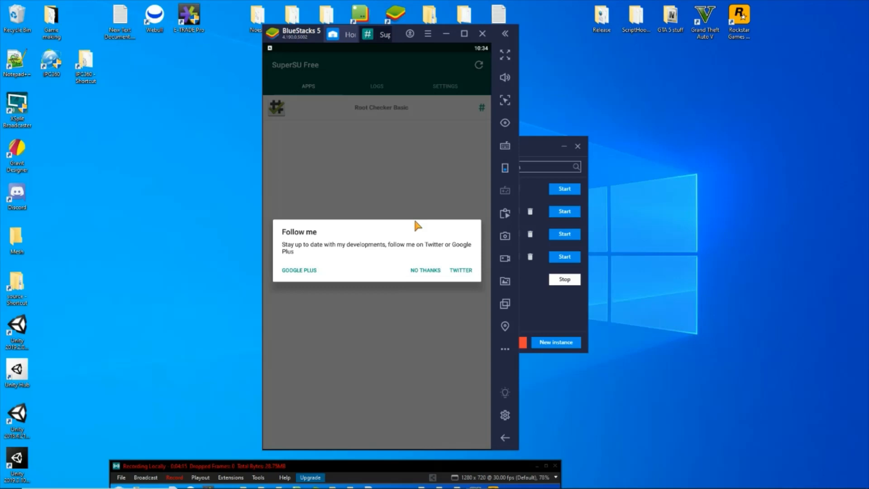
# Step: Dismiss SuperSU's Follow me prompt with NO THANKS
pyautogui.click(425, 270)
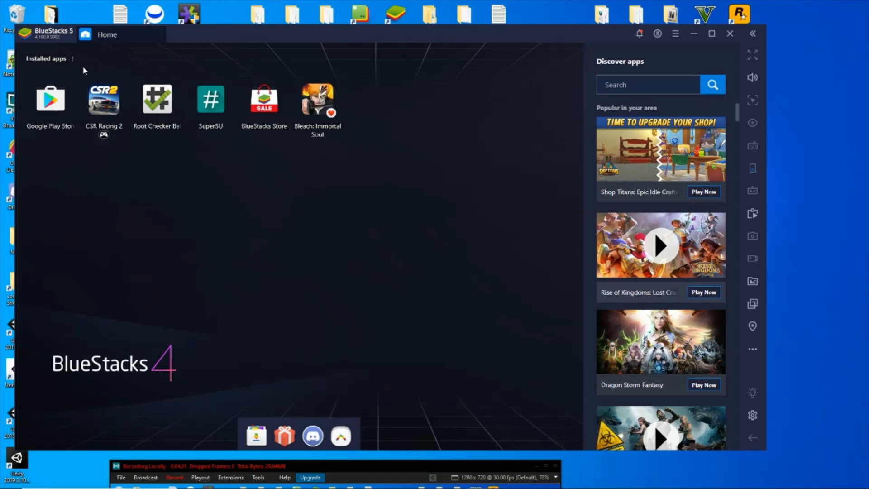
pyautogui.moveTo(142, 276)
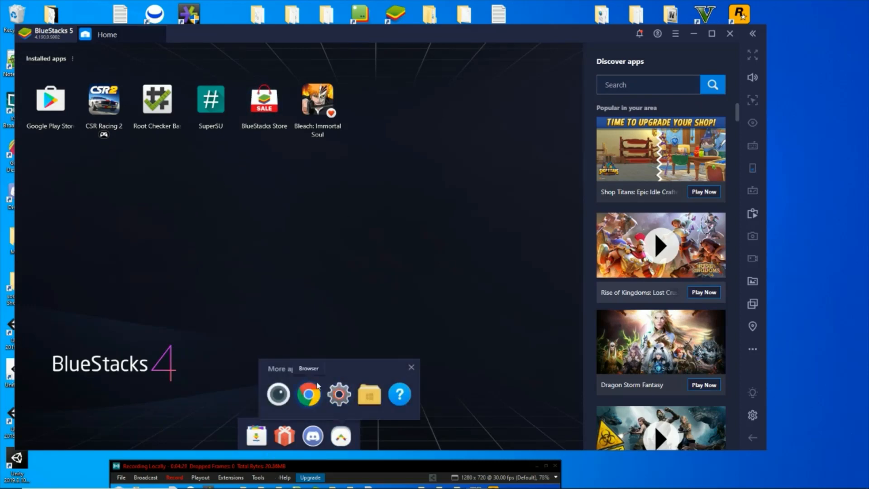
pyautogui.moveTo(301, 300)
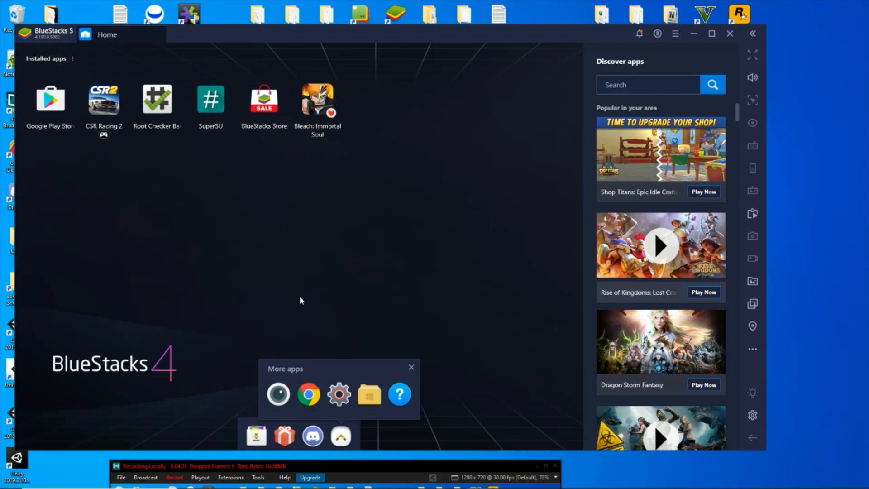
pyautogui.moveTo(301, 302)
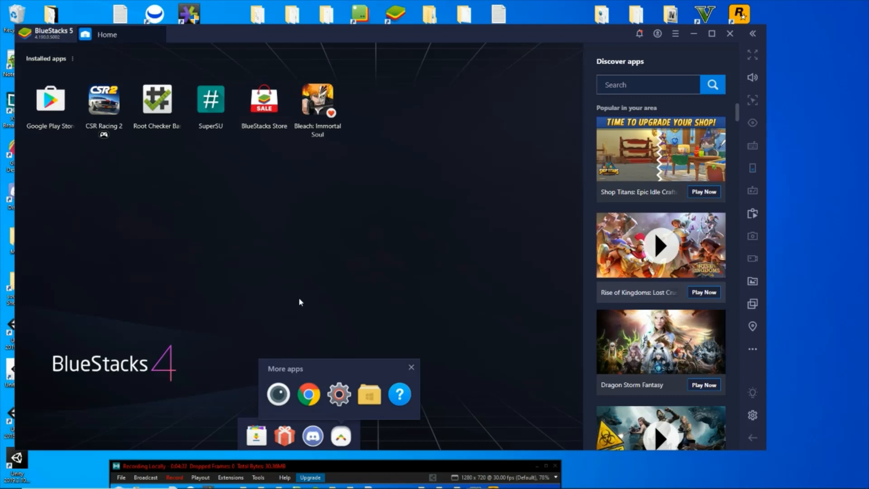
pyautogui.moveTo(142, 202)
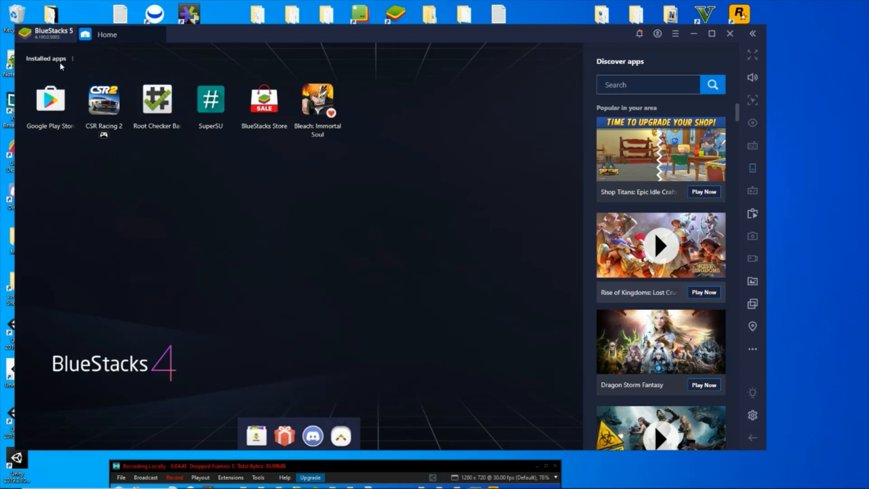
# Step: Install the GameGuardian APK from the Downloads folder via Install apk
pyautogui.click(72, 58)
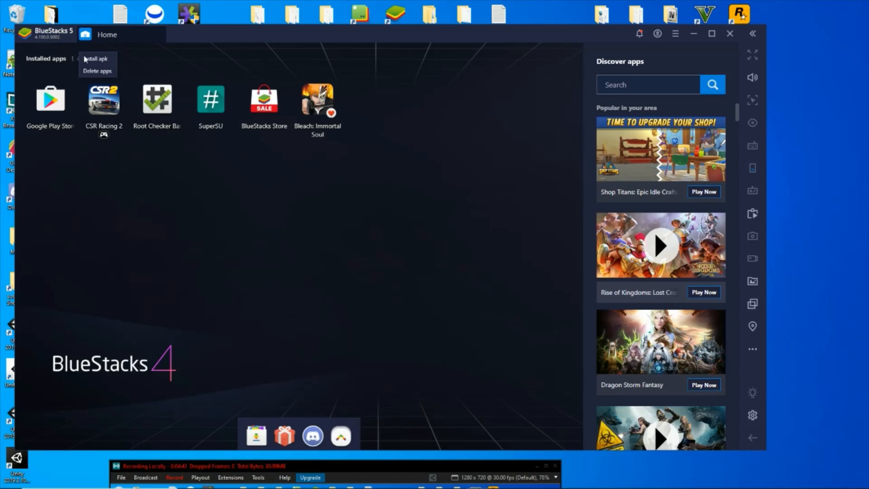
pyautogui.click(96, 58)
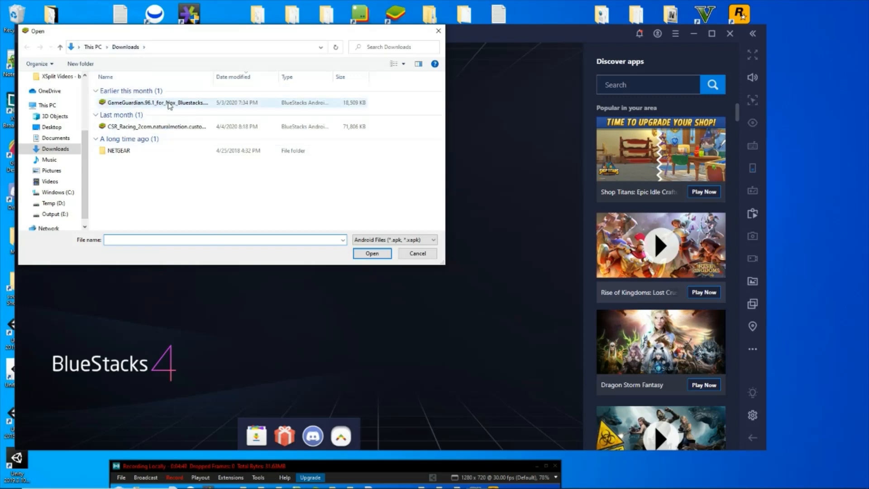
pyautogui.click(417, 253)
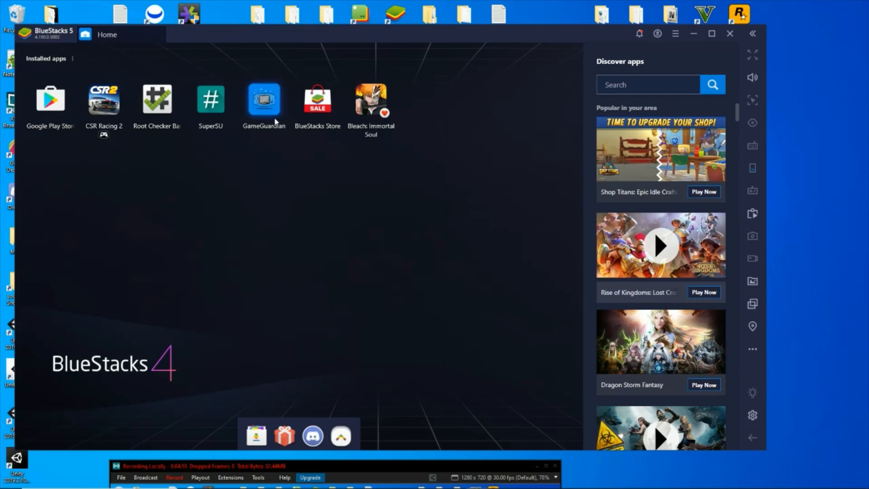
# Step: Launch GameGuardian and grant both SuperSU requests so it reinstalls under a random name
pyautogui.click(264, 99)
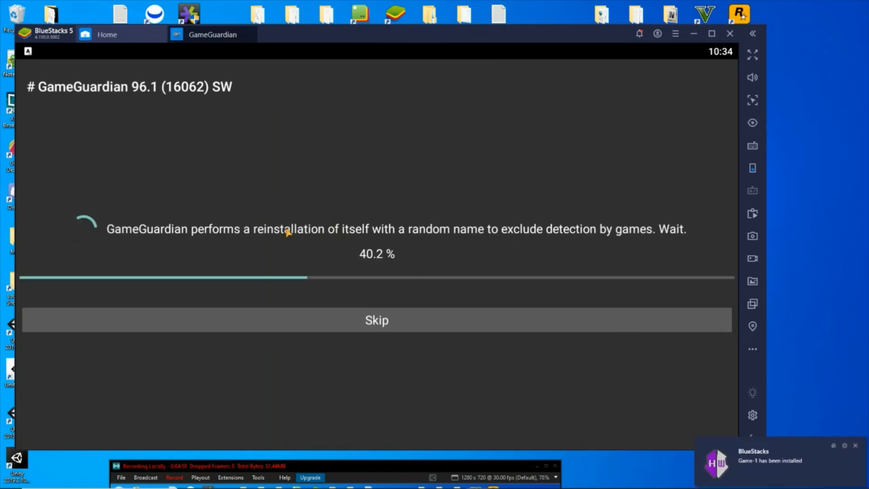
pyautogui.moveTo(452, 340)
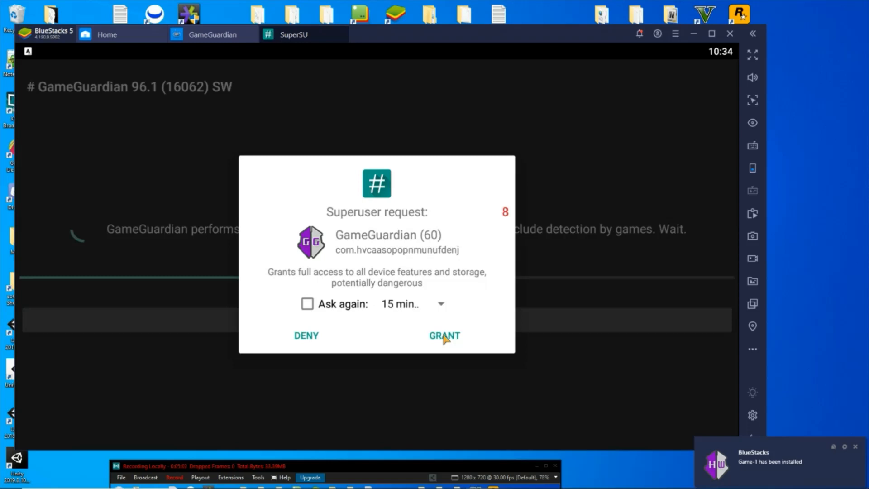
pyautogui.click(444, 335)
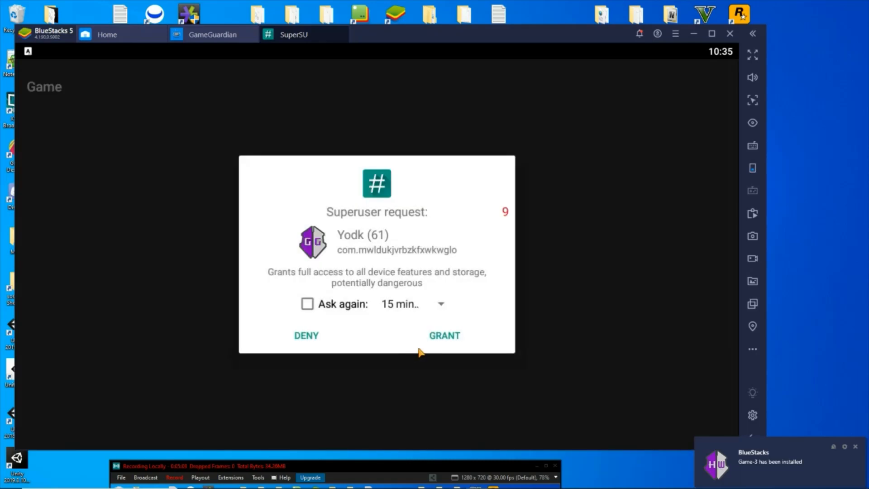
pyautogui.click(443, 335)
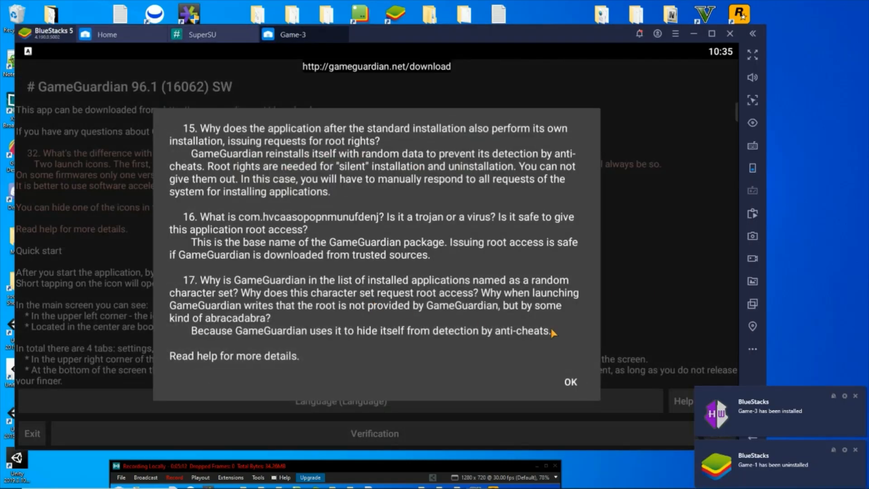
# Step: Dismiss the FAQ notes to reveal GameGuardian's main screen with its quick-start guide
pyautogui.click(570, 382)
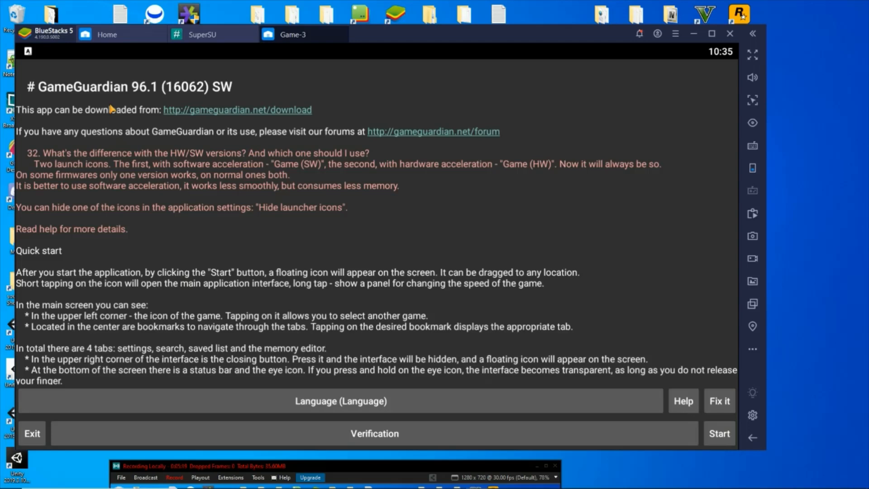
pyautogui.moveTo(357, 124)
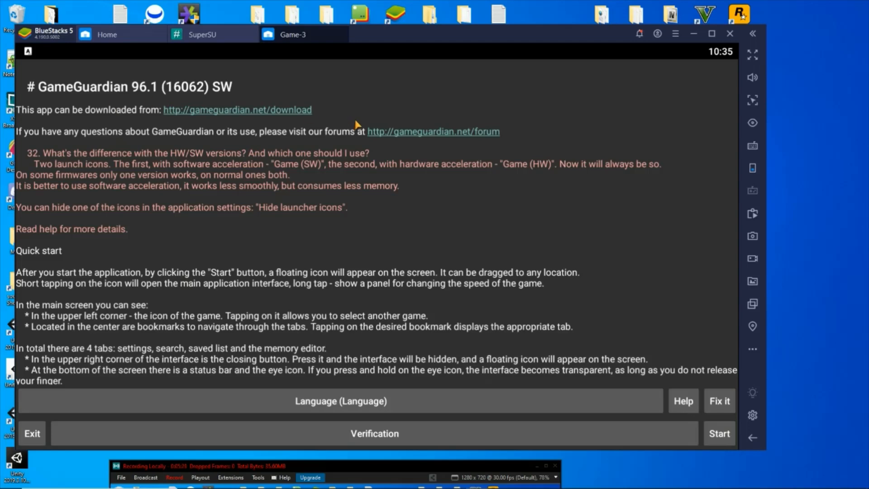
pyautogui.moveTo(349, 189)
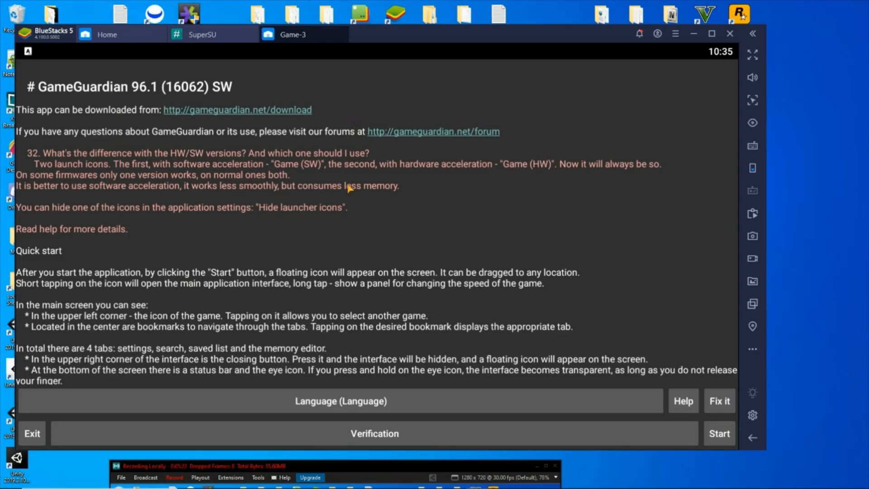
pyautogui.moveTo(302, 342)
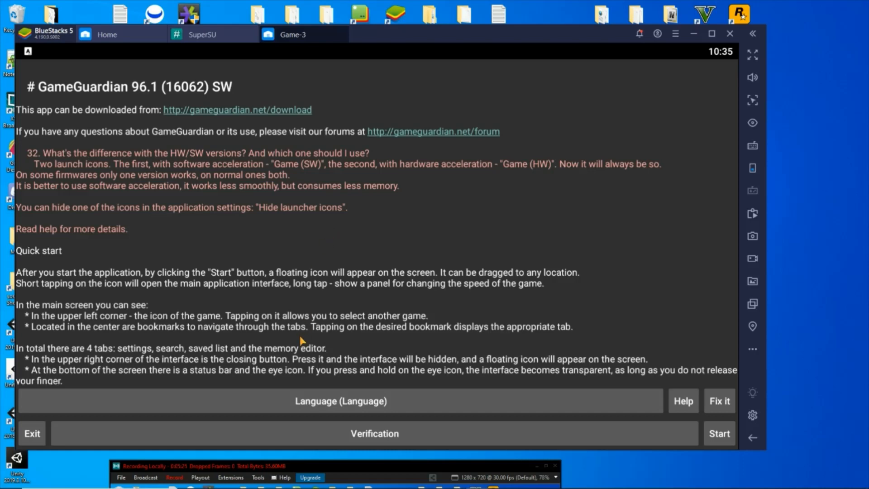
pyautogui.moveTo(281, 403)
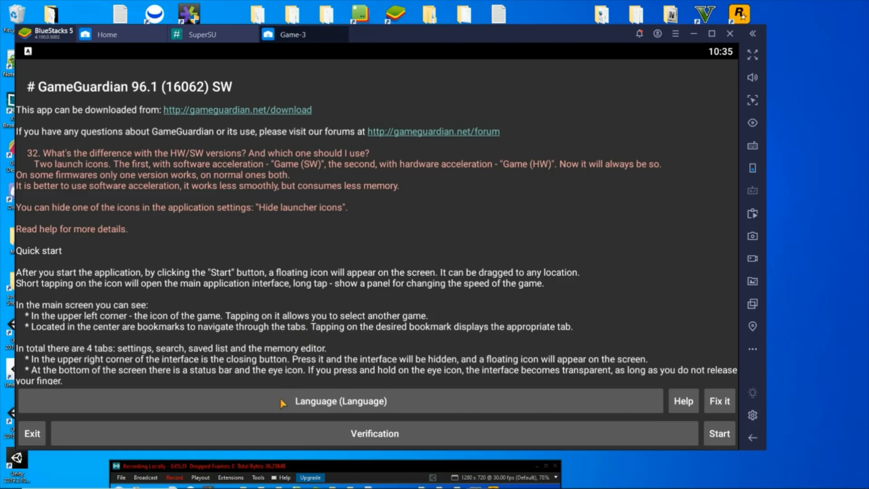
pyautogui.moveTo(297, 367)
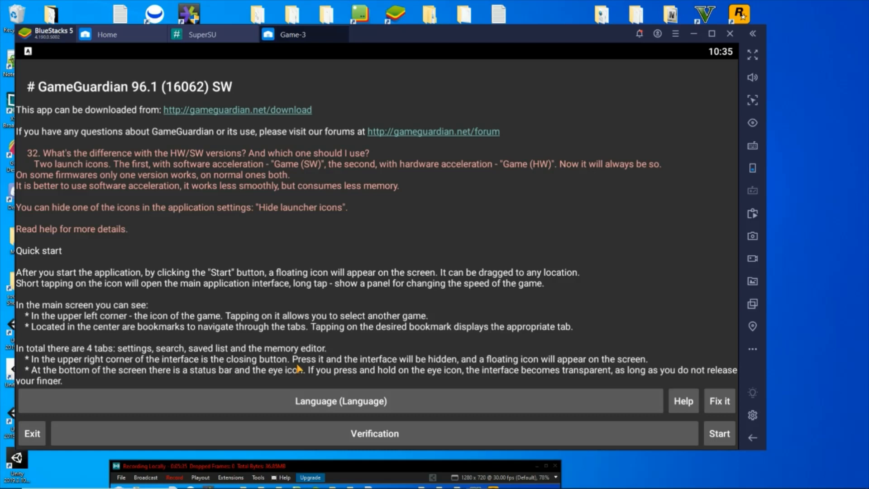
pyautogui.moveTo(275, 381)
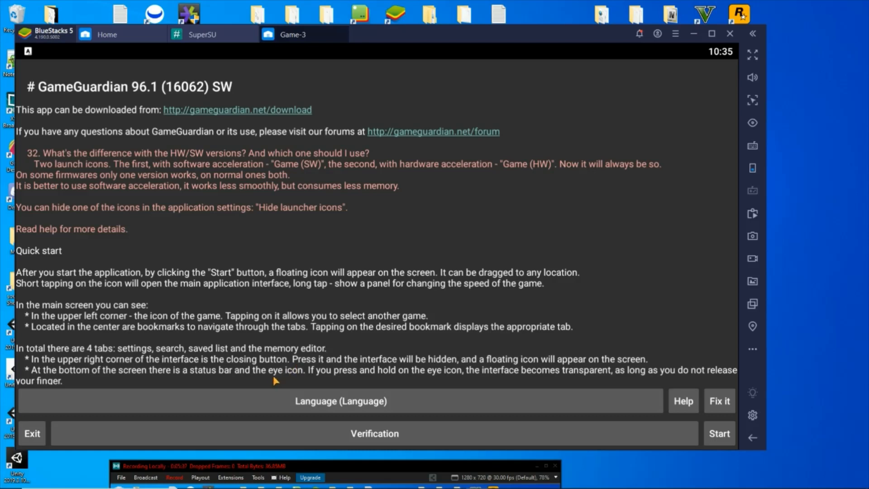
pyautogui.moveTo(371, 391)
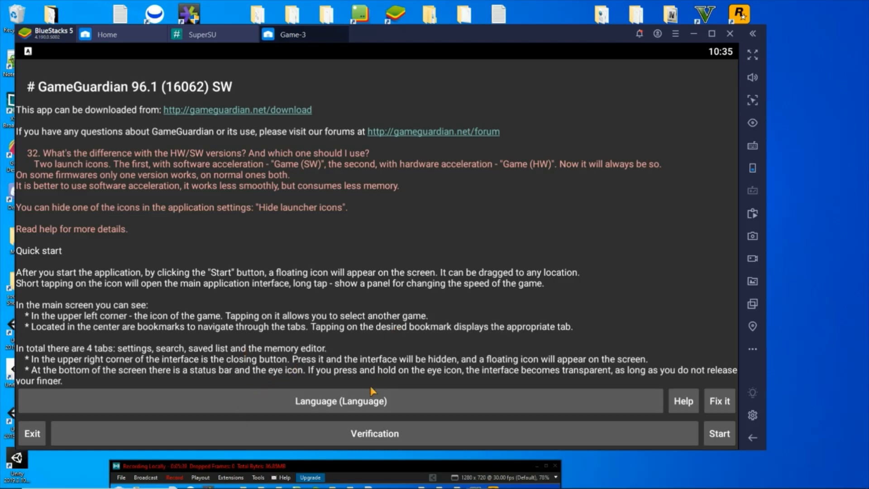